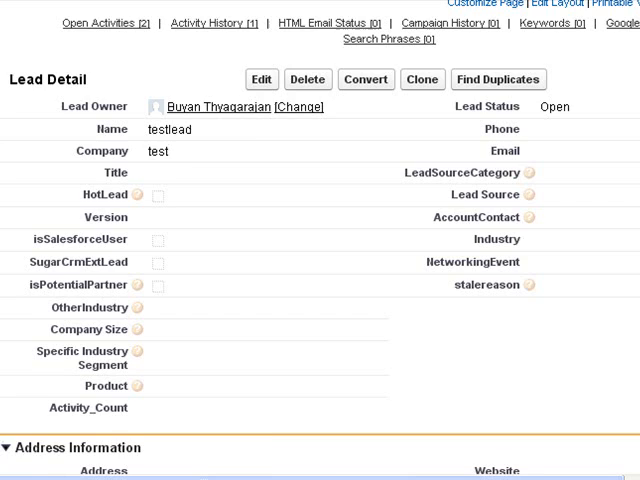
- Act on the Call activity under Open Activities so testlead's Activity_Count updates to 3
{"action": "scroll", "scroll_direction": "down", "scroll_amount": 3}
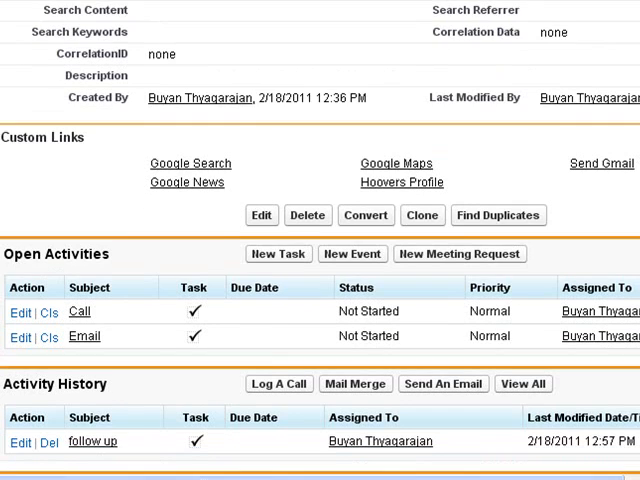
{"action": "scroll", "scroll_direction": "down", "scroll_amount": 3}
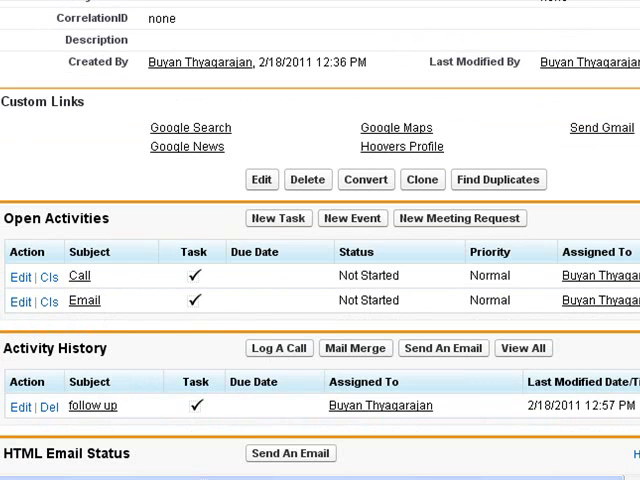
{"action": "scroll", "scroll_direction": "up", "scroll_amount": 3}
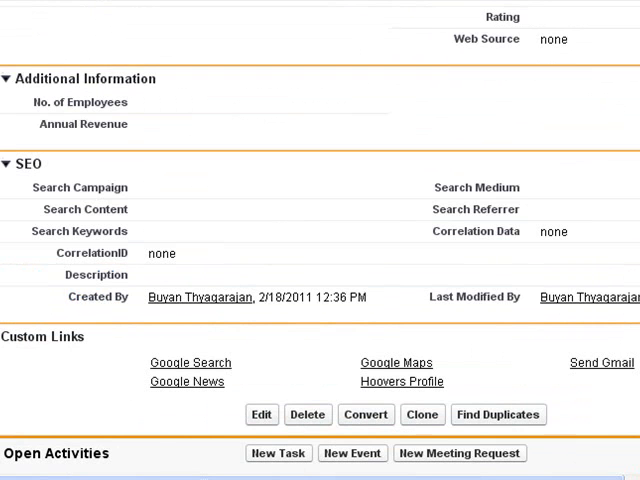
{"action": "scroll", "scroll_direction": "up", "scroll_amount": 3}
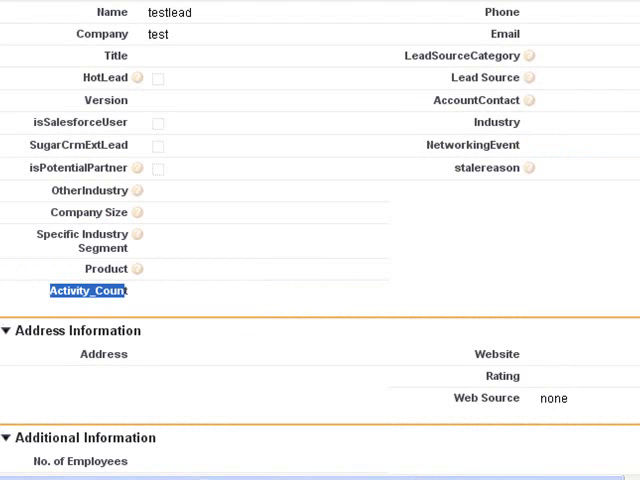
{"action": "scroll", "scroll_direction": "down", "scroll_amount": 3}
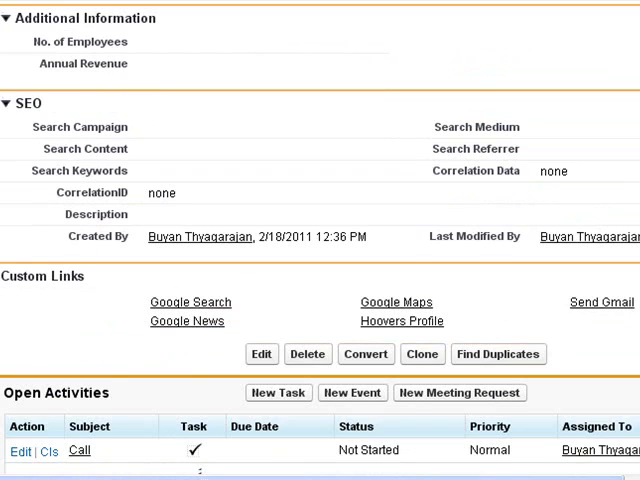
{"action": "scroll", "scroll_direction": "down", "scroll_amount": 3}
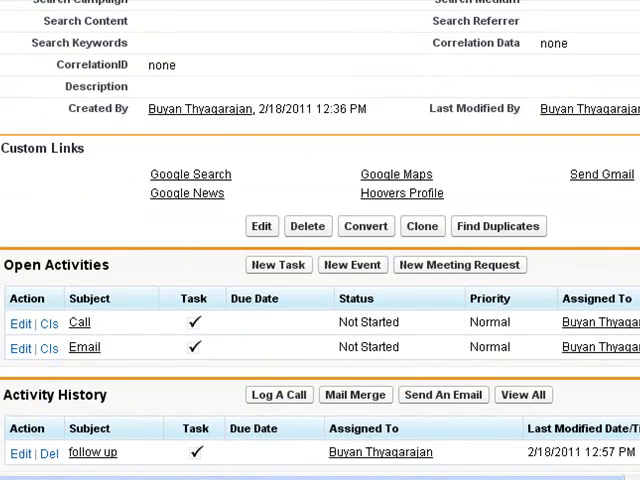
{"action": "scroll", "scroll_direction": "down", "scroll_amount": 3}
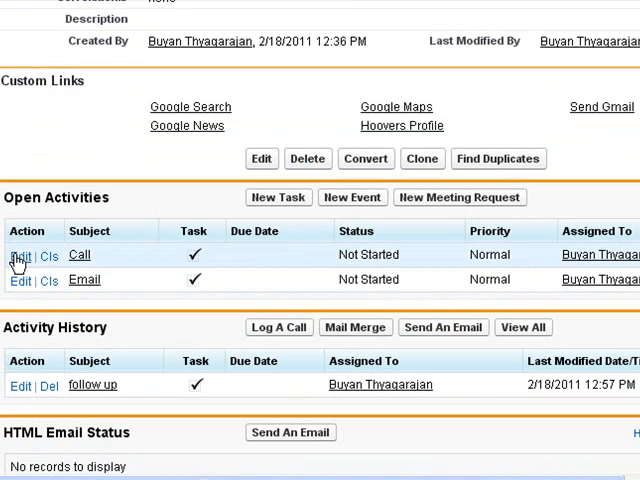
{"action": "mouse_move", "coordinate": [322, 292]}
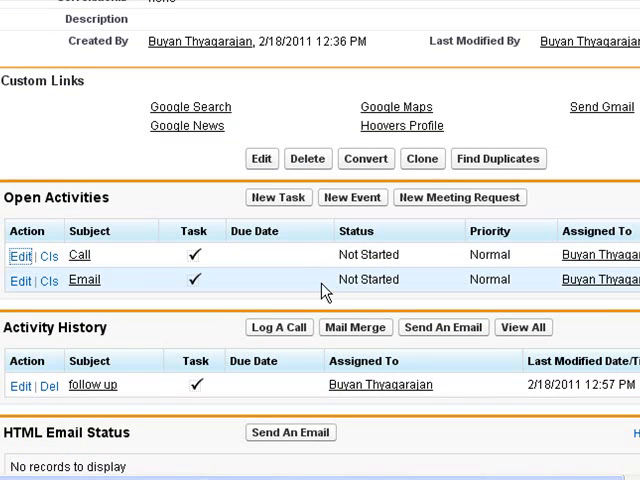
{"action": "left_click", "coordinate": [20, 256]}
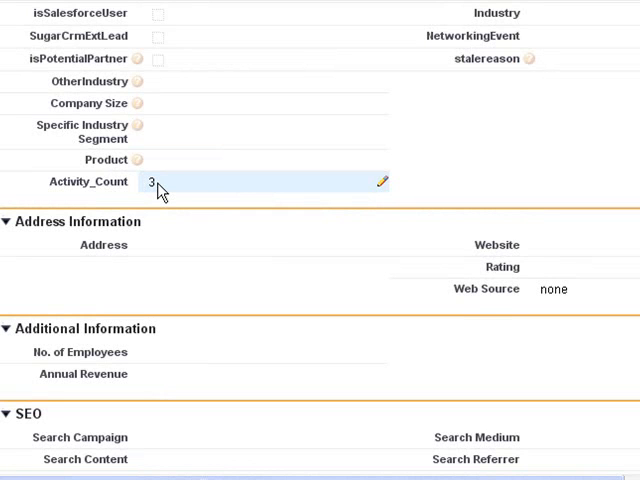
{"action": "scroll", "scroll_direction": "up", "scroll_amount": 3}
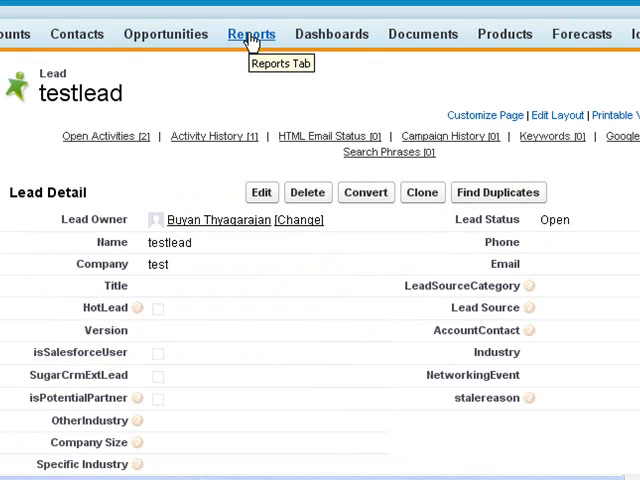
{"action": "mouse_move", "coordinate": [252, 32]}
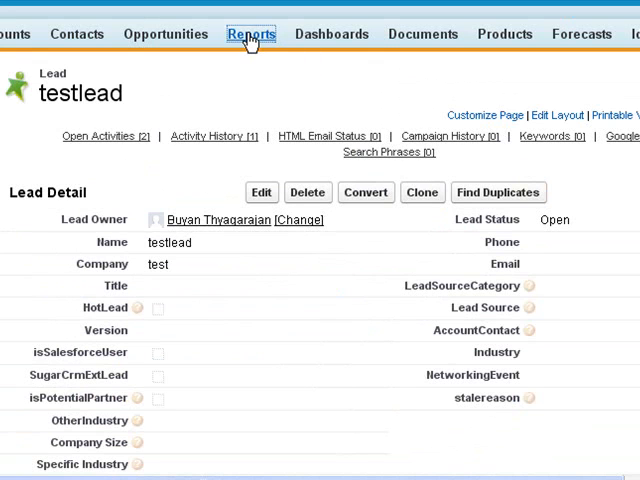
- Go to the Reports home and locate 'lead activity count' in the Unified Public Reports list
{"action": "left_click", "coordinate": [250, 32]}
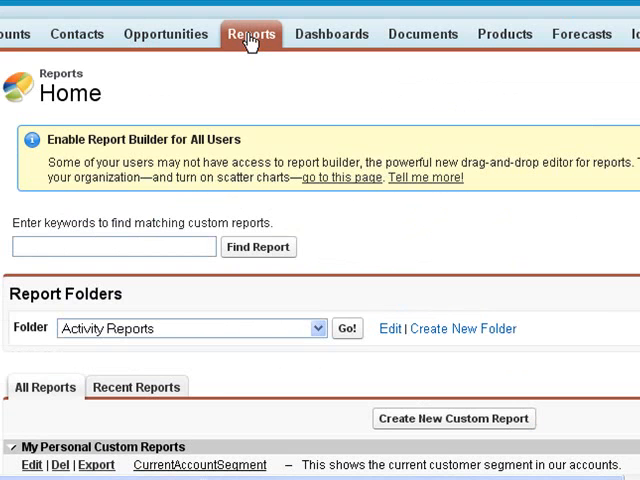
{"action": "scroll", "scroll_direction": "down", "scroll_amount": 3}
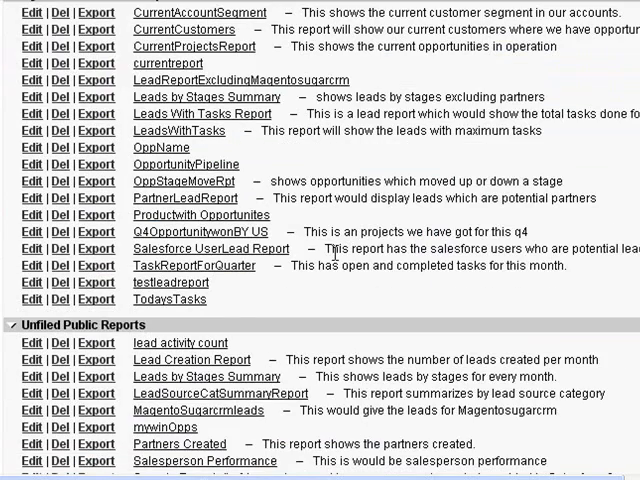
{"action": "scroll", "scroll_direction": "down", "scroll_amount": 3}
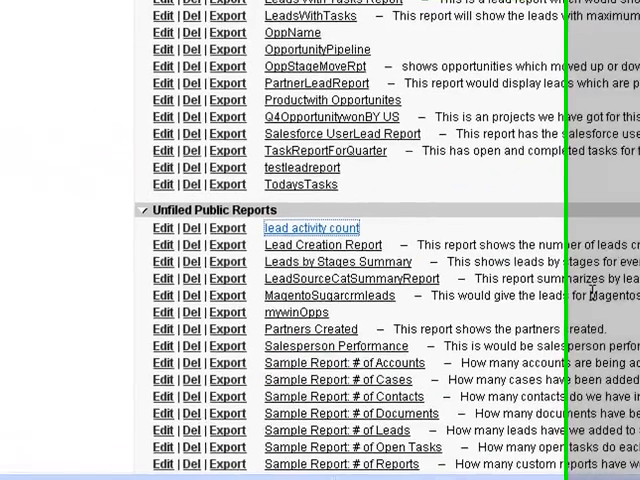
- Run the 'lead activity count' report listing test2 and testlead with Activity_Count 3 each
{"action": "left_click", "coordinate": [310, 228]}
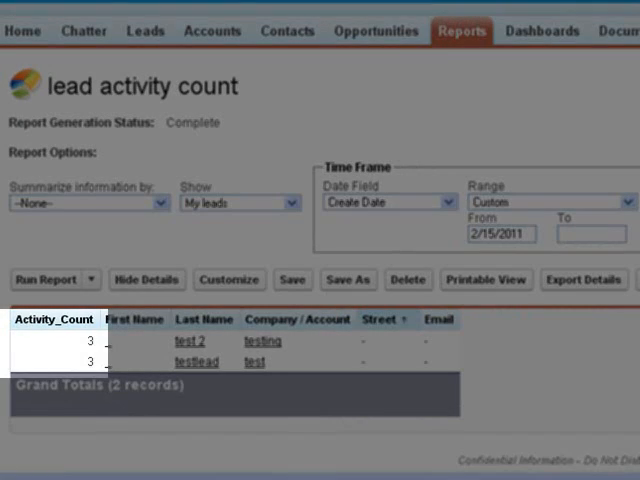
{"action": "mouse_move", "coordinate": [90, 362]}
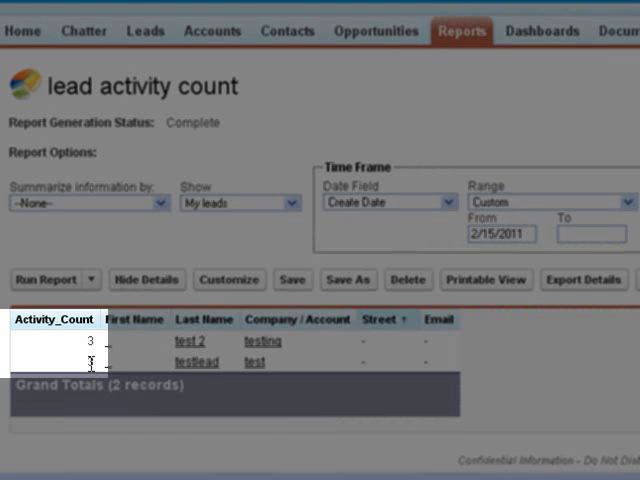